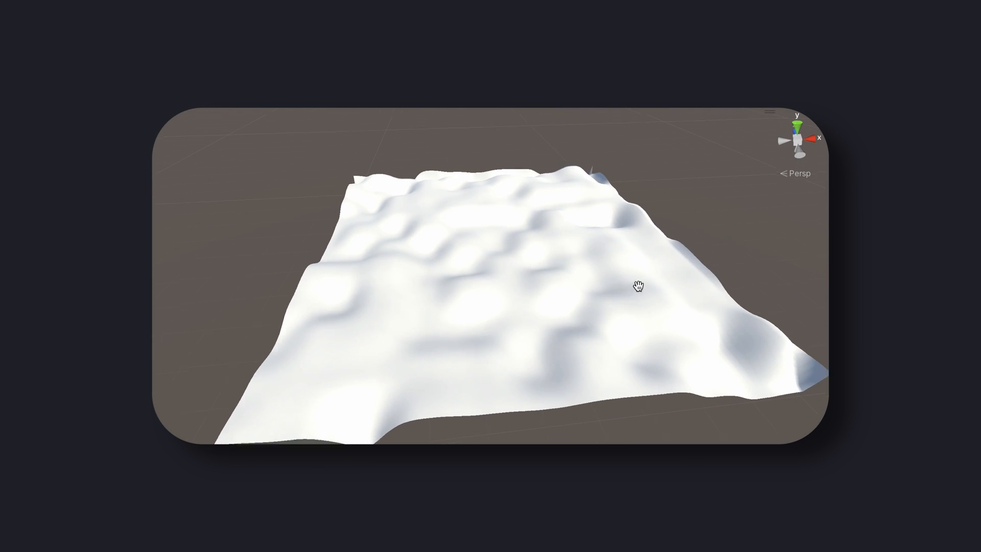
pyautogui.moveTo(637, 286); pyautogui.dragTo(623, 216)
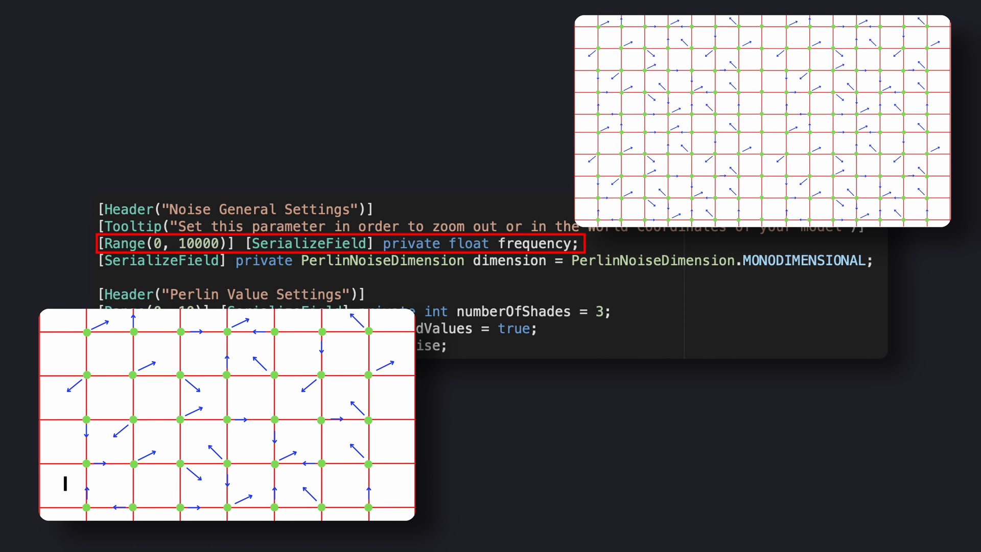
pyautogui.write('High vs Low Frequency')
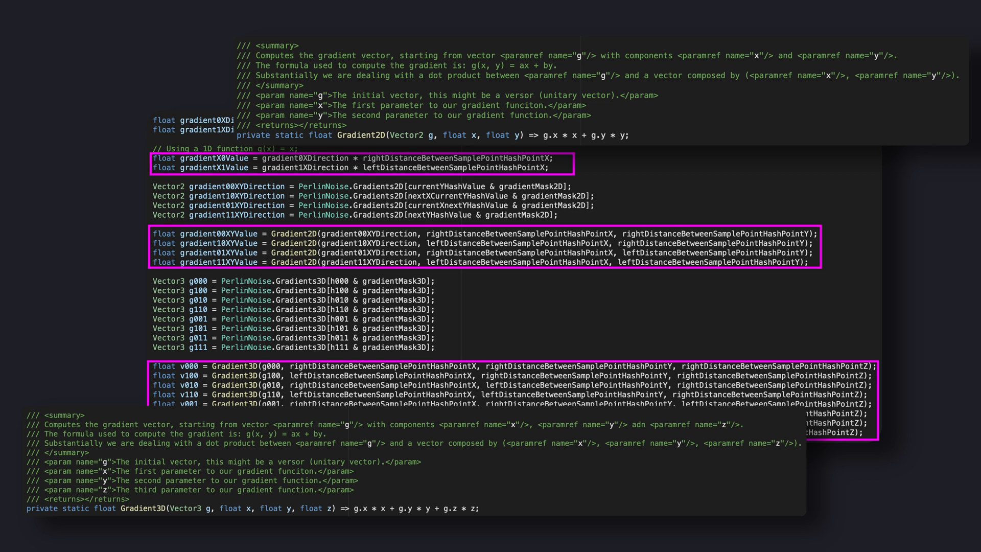
pyautogui.scroll(-3)
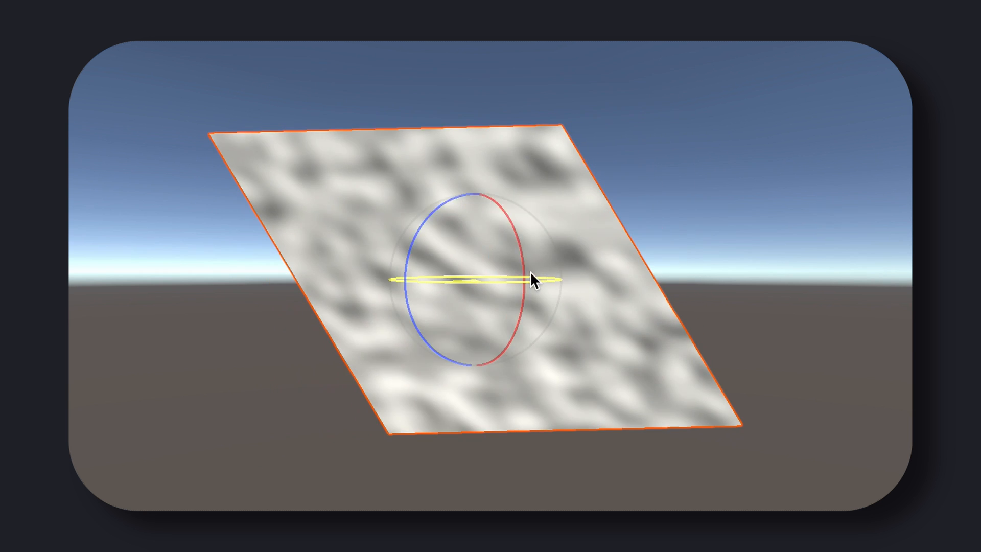
pyautogui.moveTo(535, 280); pyautogui.dragTo(514, 364)
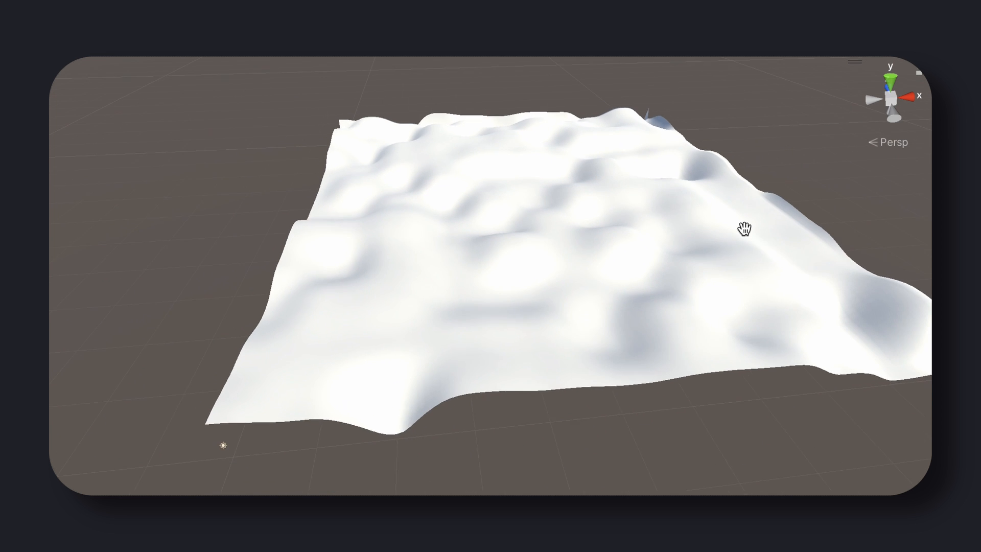
pyautogui.moveTo(745, 228); pyautogui.dragTo(641, 209)
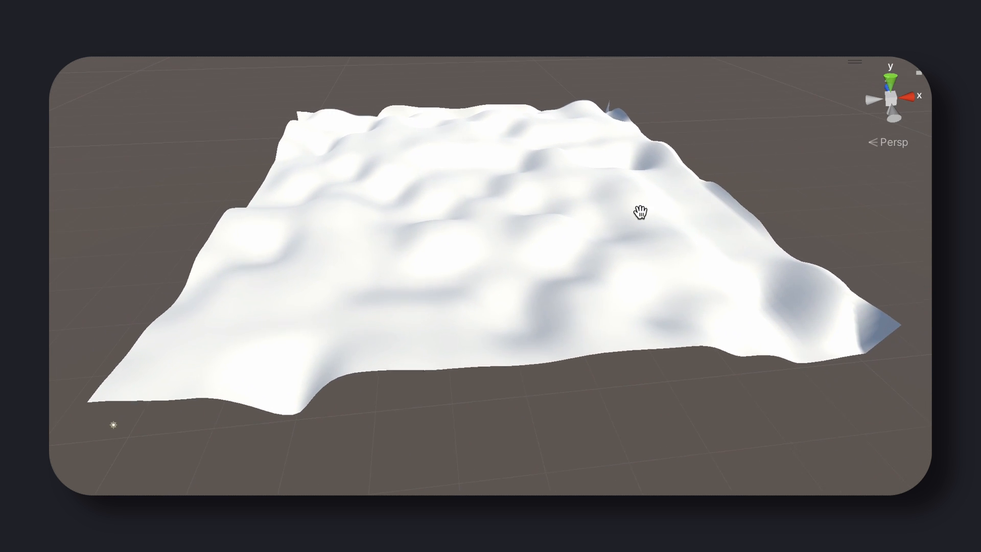
pyautogui.moveTo(639, 209); pyautogui.dragTo(634, 241)
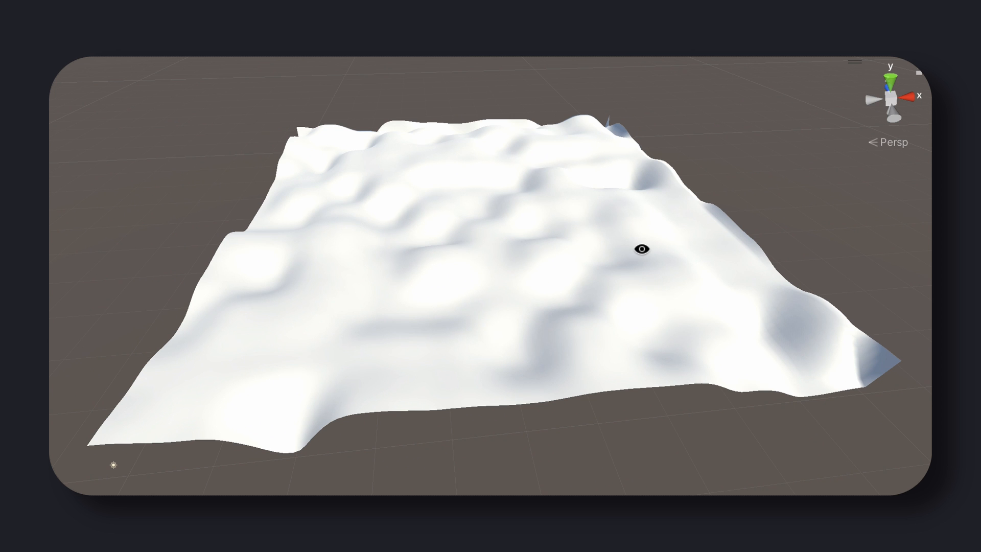
pyautogui.moveTo(651, 258)
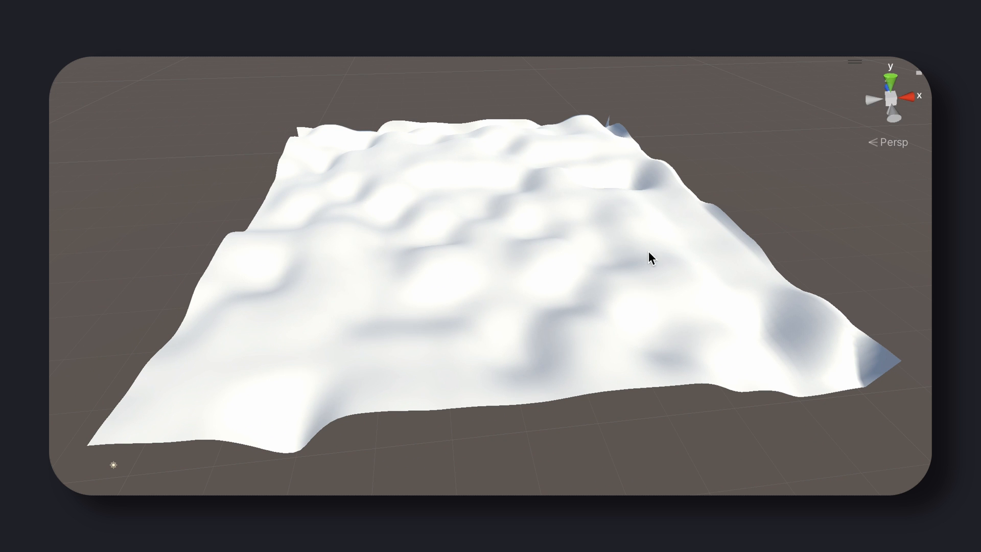